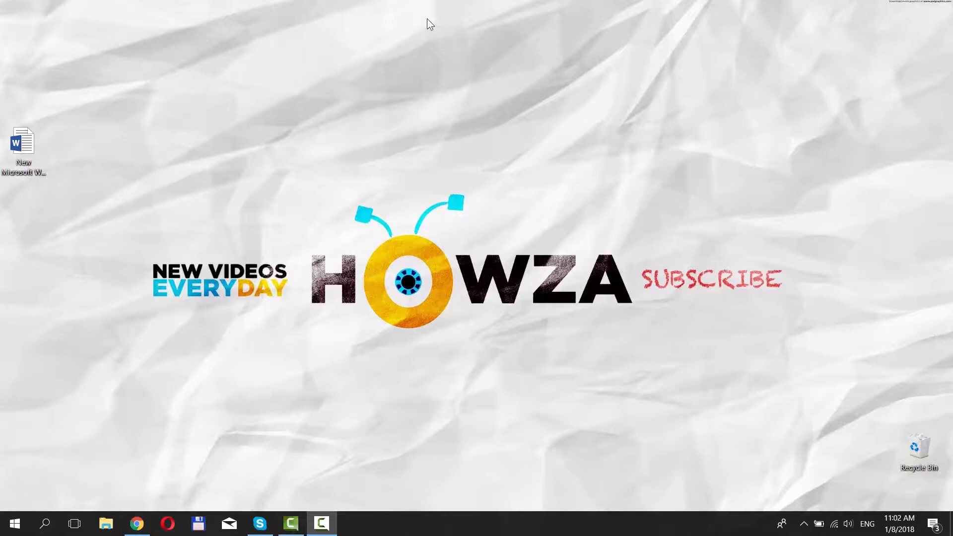
Open 'New Microsoft Word Document' from the desktop in Word
left_click(22, 141)
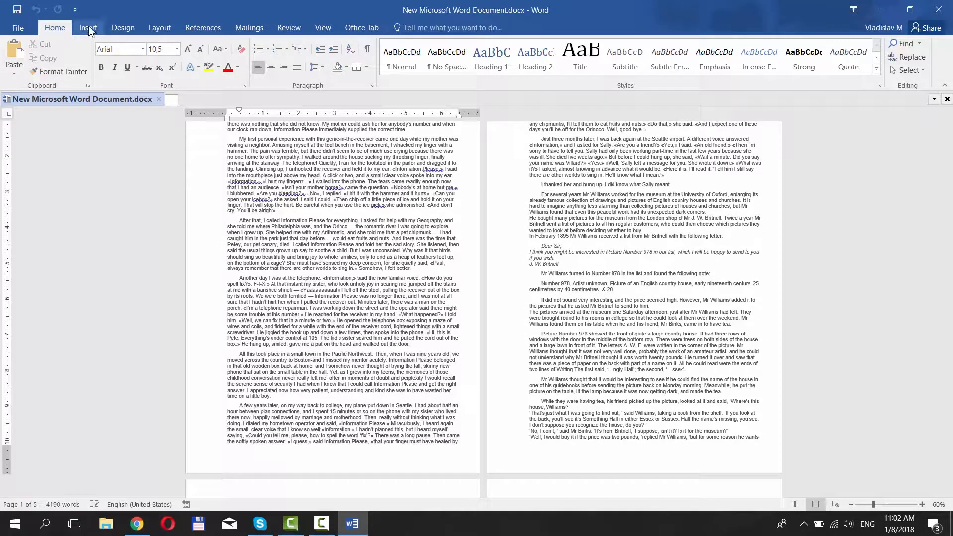
Insert a footer layout that includes a page number
left_click(88, 27)
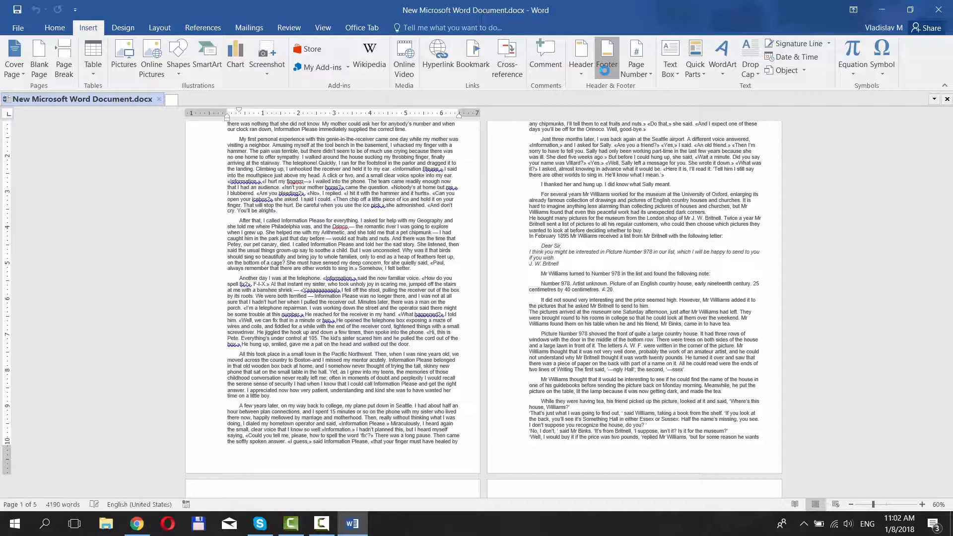
left_click(606, 55)
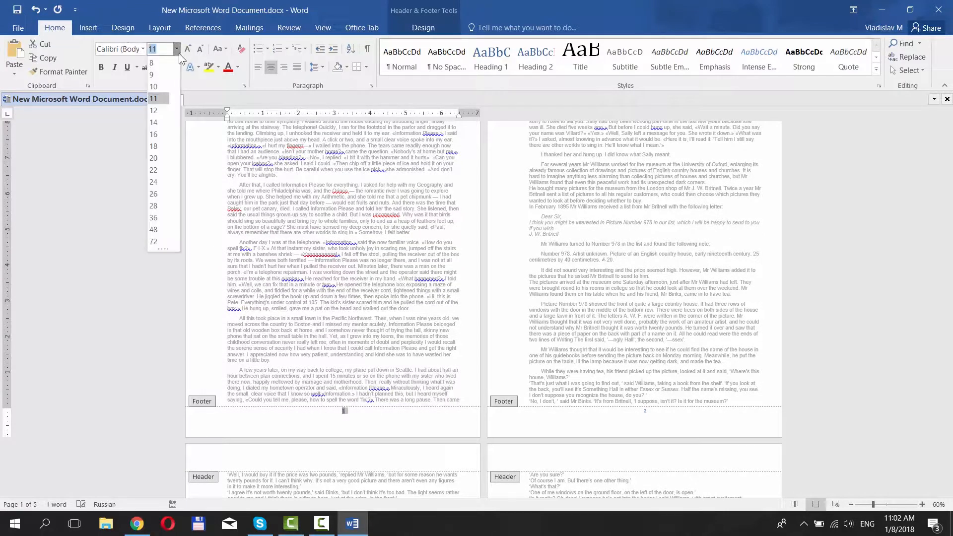
Set the footer page number size and reopen the footer for editing
left_click(153, 146)
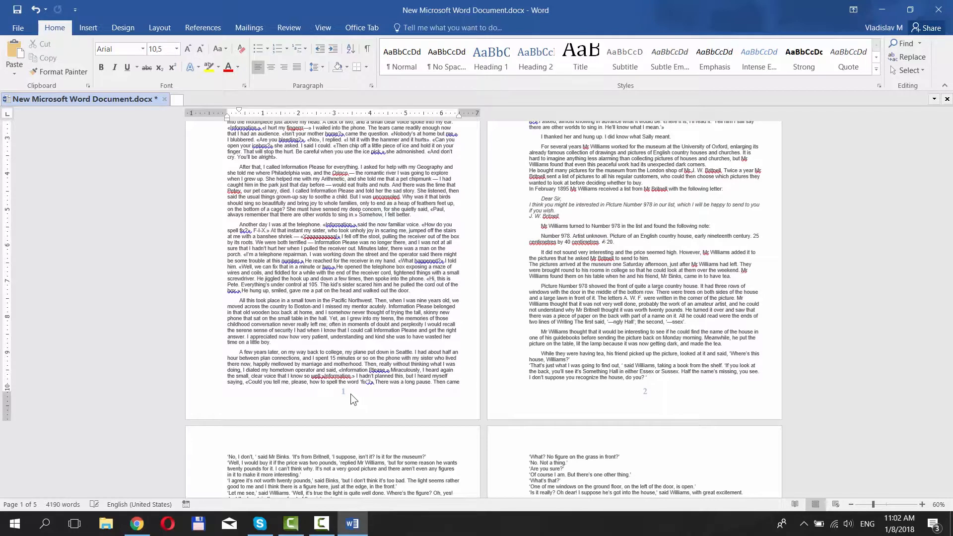
double_click(343, 391)
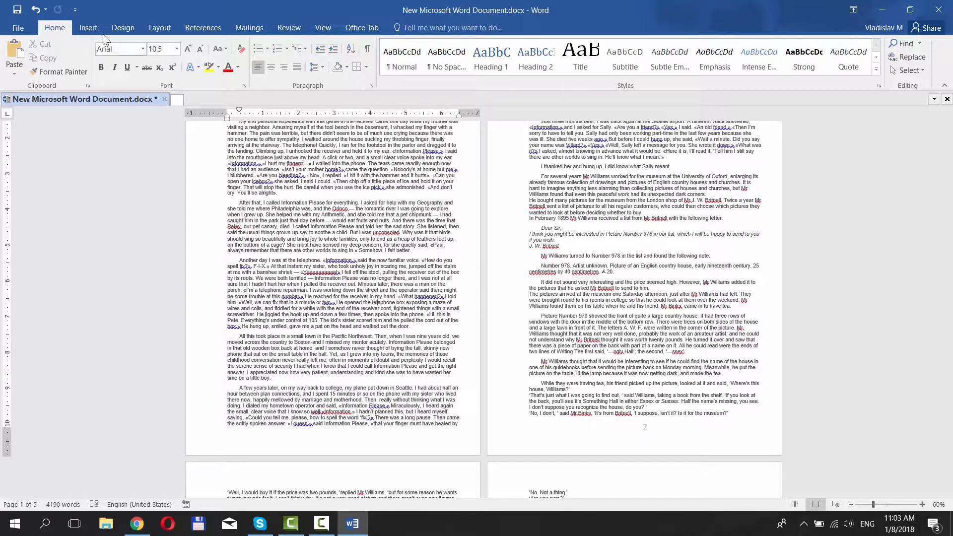
Format page numbers to start at 0, then scroll to check page two shows 1
left_click(88, 27)
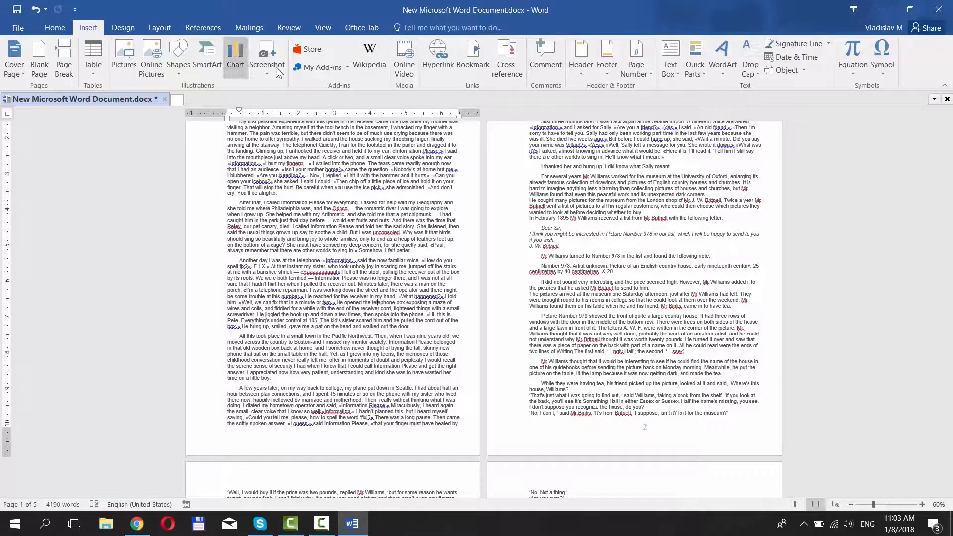
left_click(635, 59)
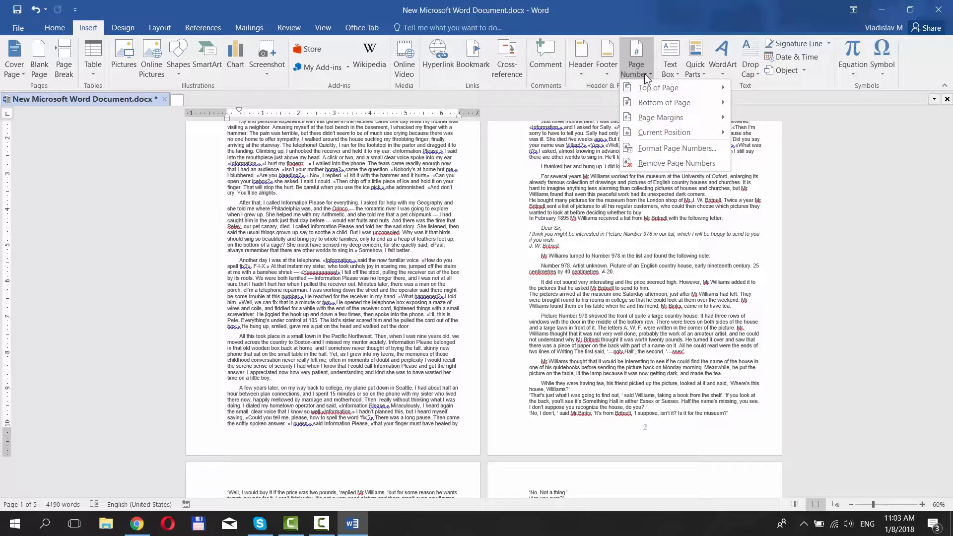
left_click(636, 57)
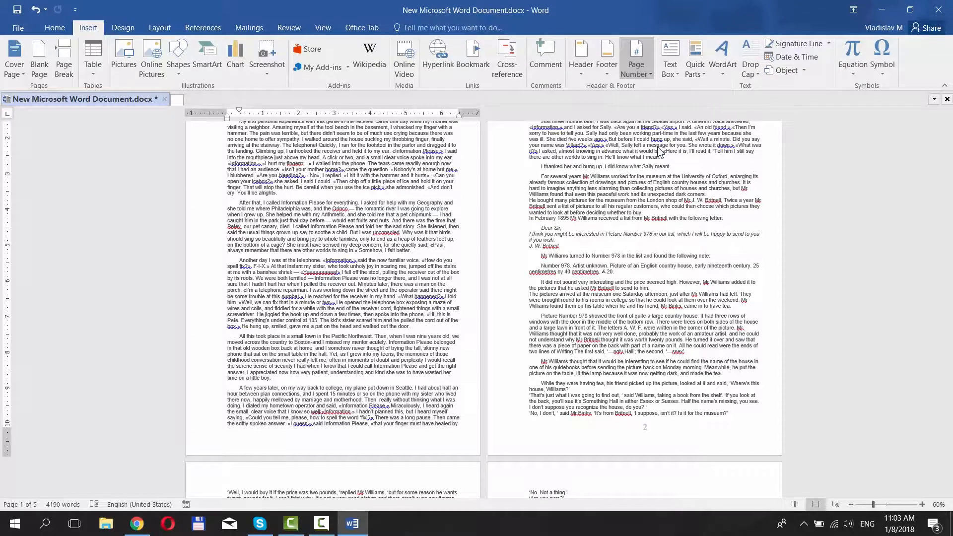
left_click(636, 59)
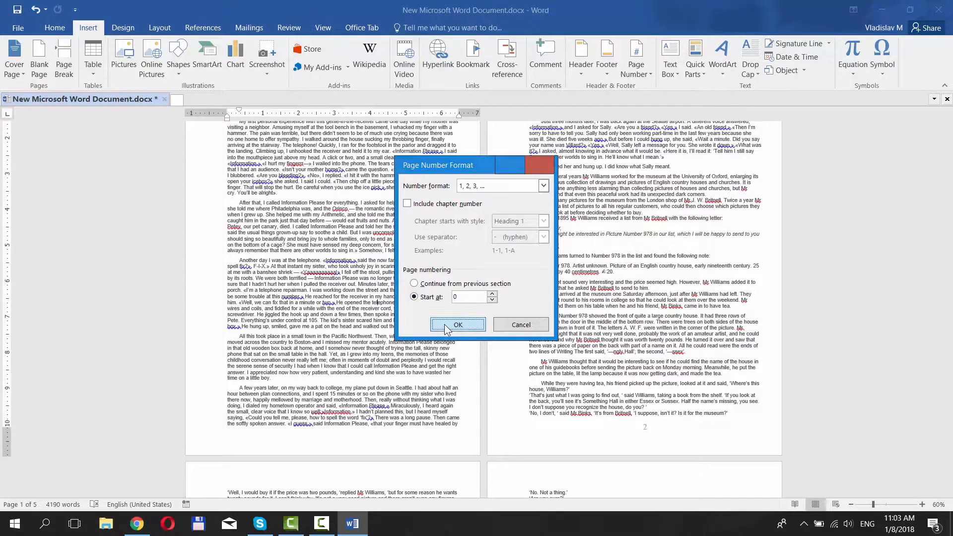
left_click(458, 324)
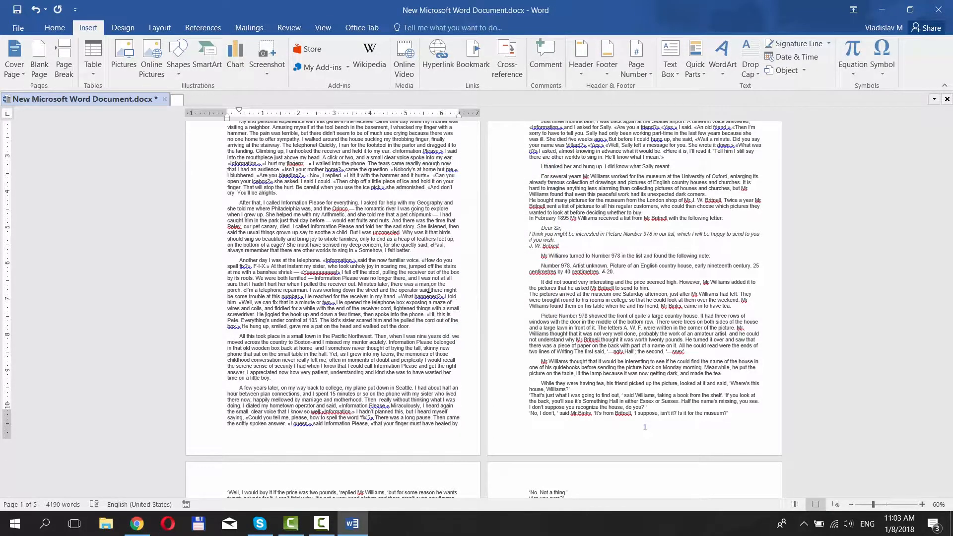
scroll("down", 3)
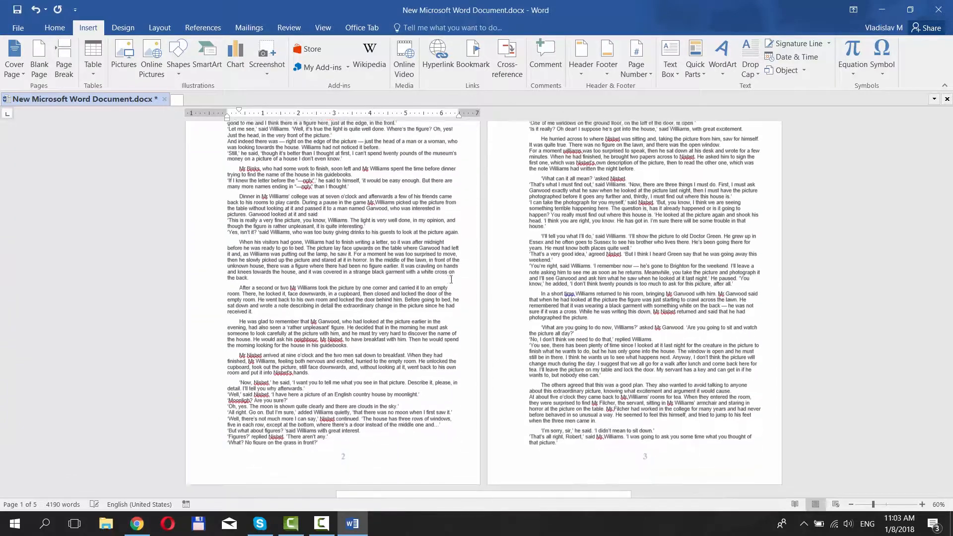